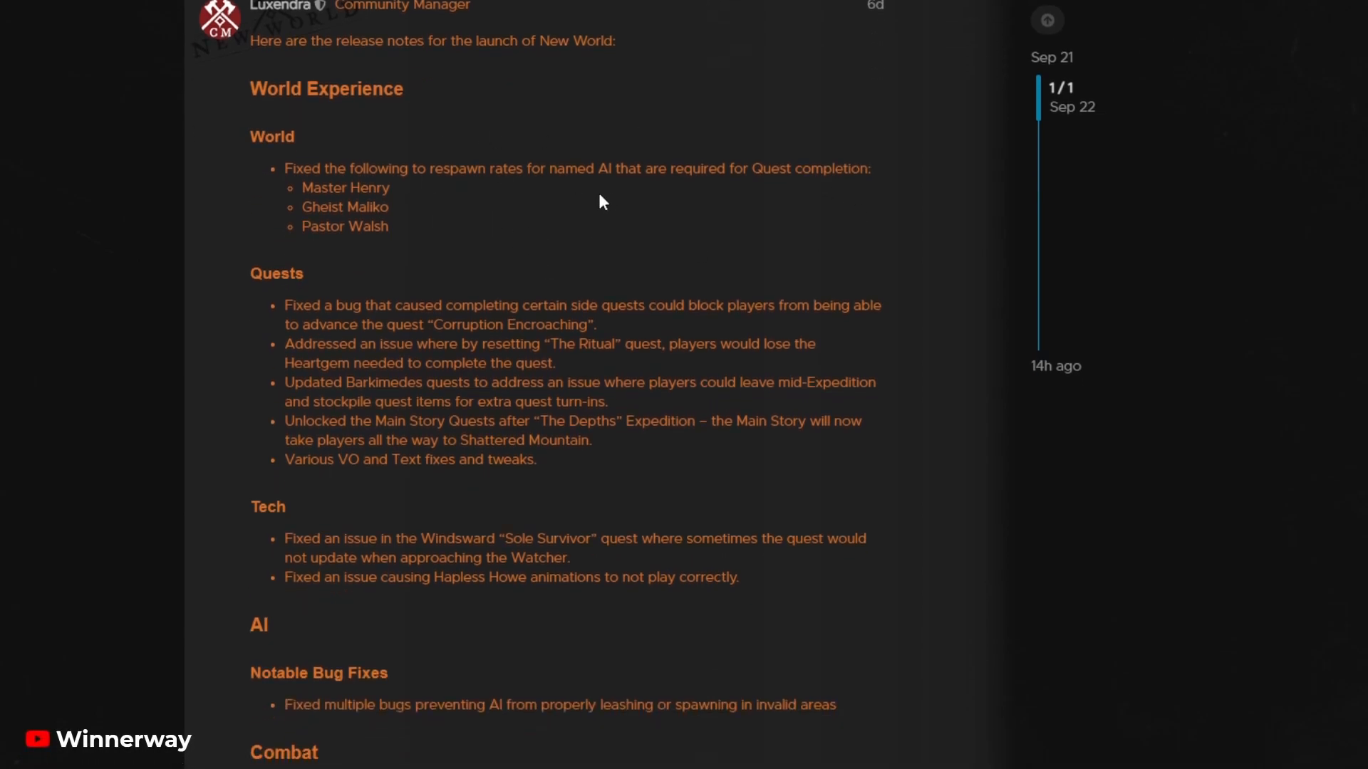
Step: Highlight the Quests fixes, then scroll down to Combat and highlight the War setup-phase fix
drag(285, 168, 390, 226)
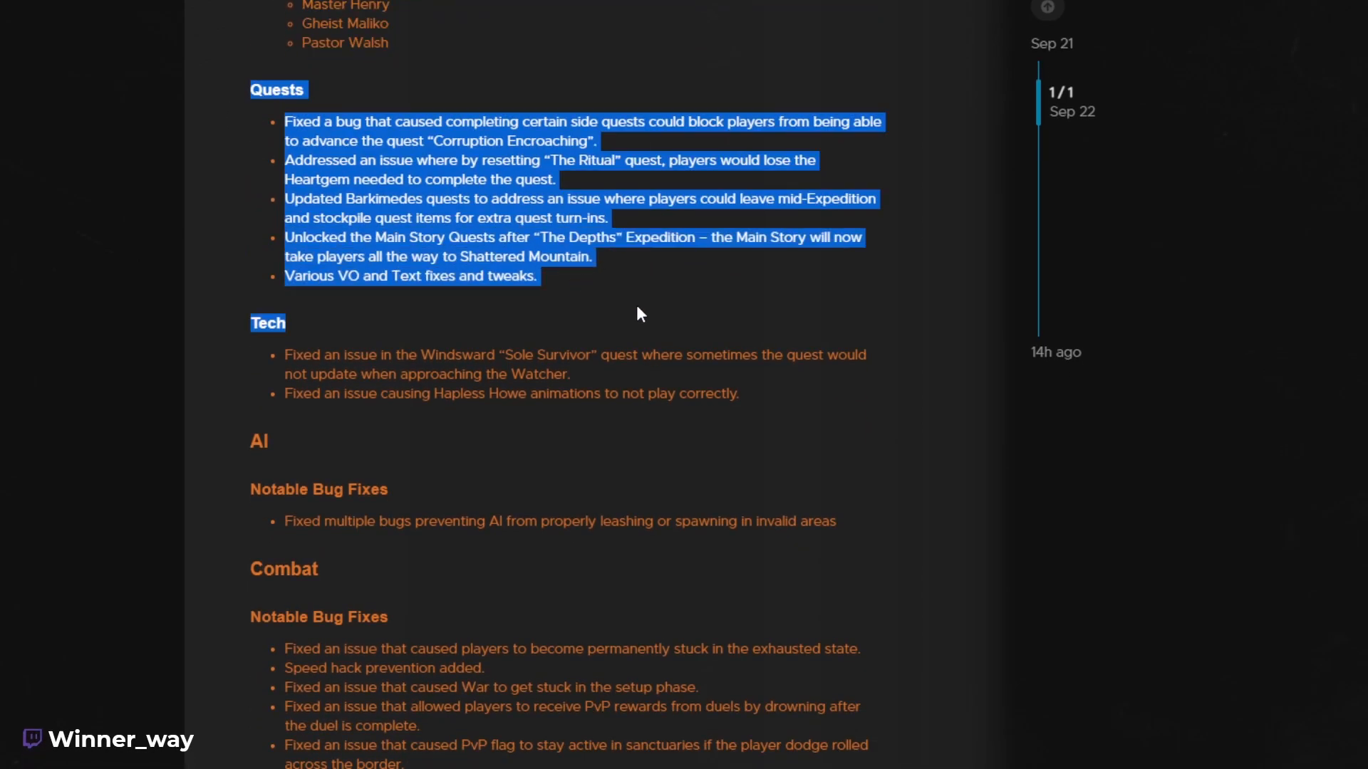
scroll(down, 3)
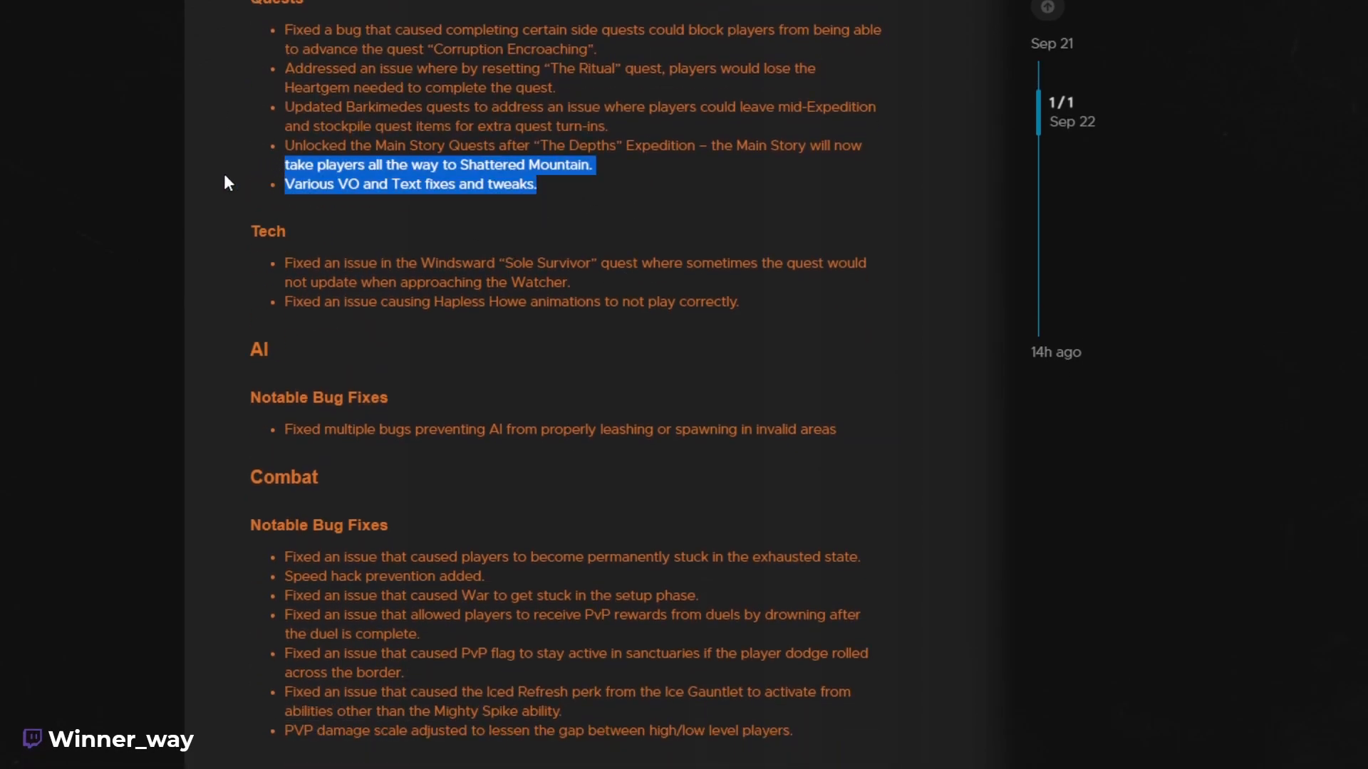
scroll(down, 3)
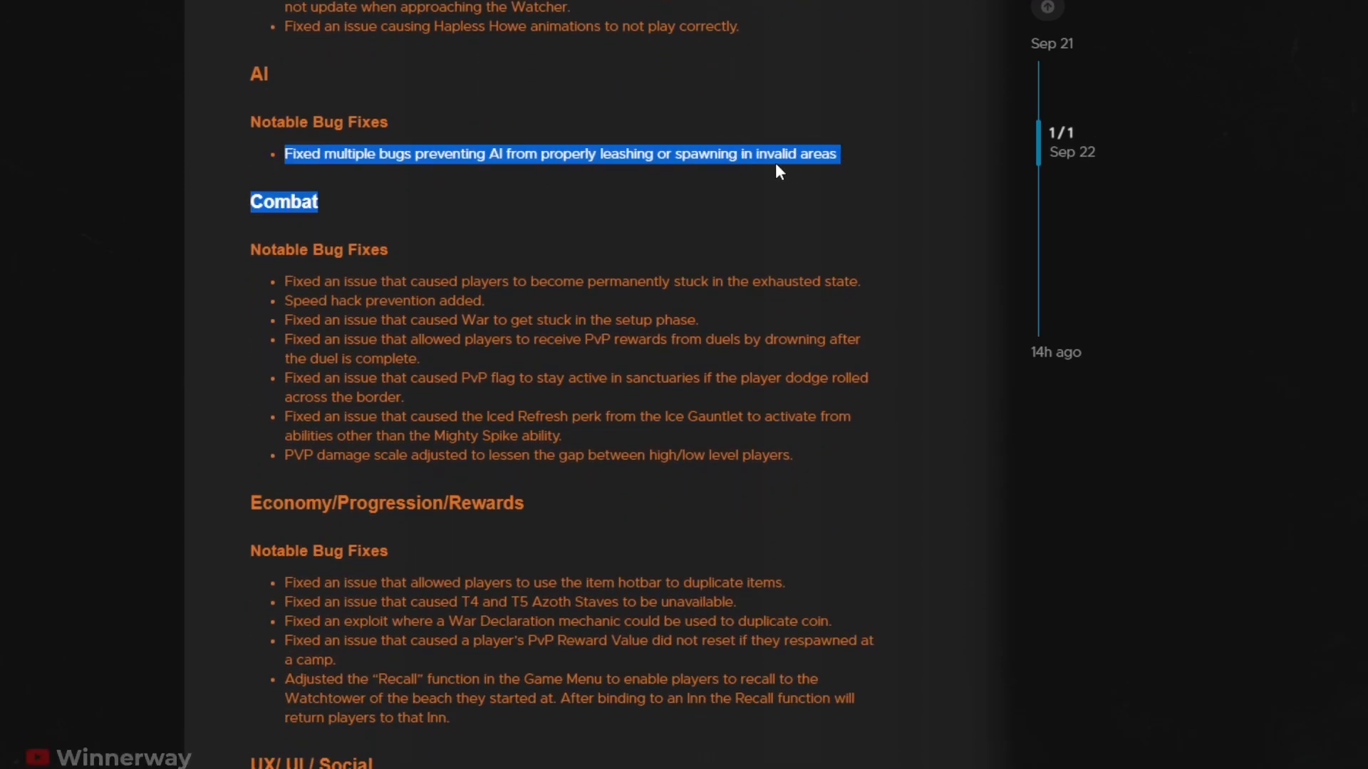
scroll(down, 3)
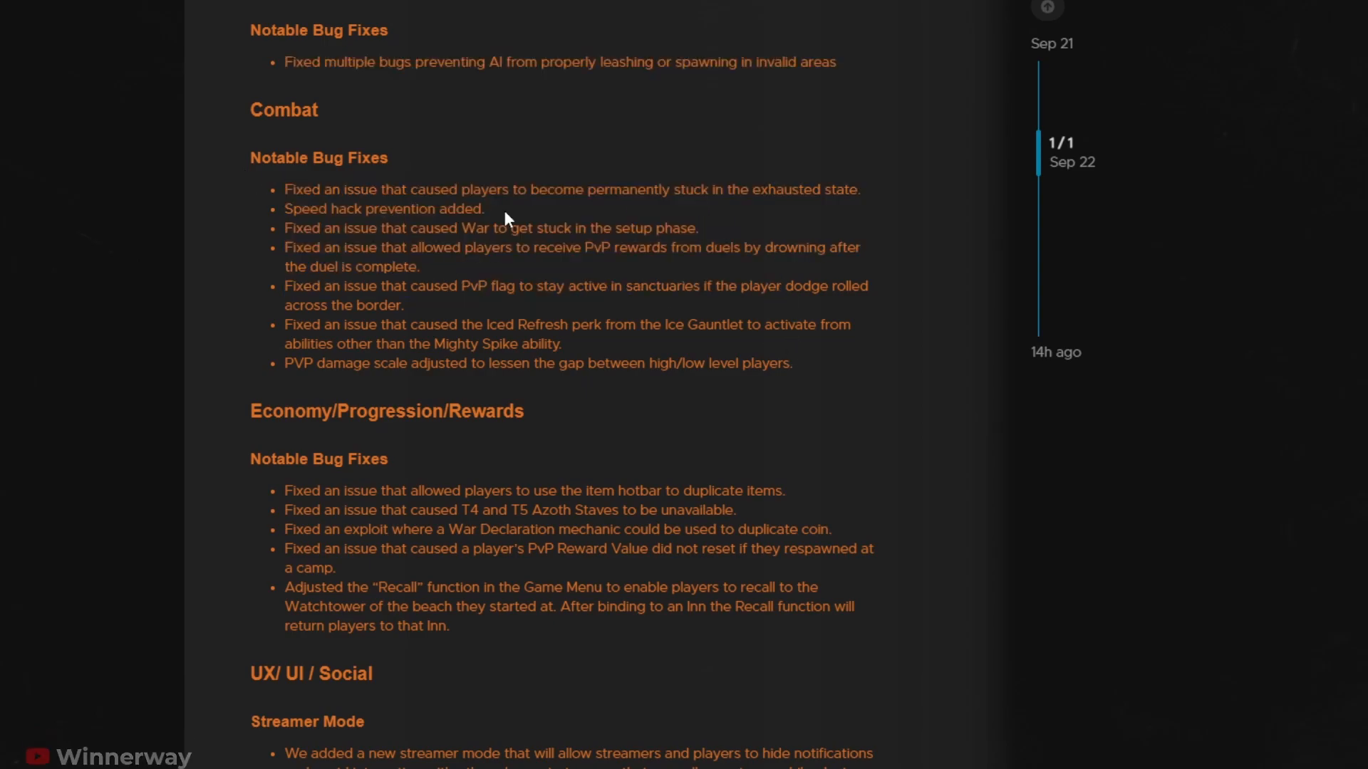
double_click(384, 208)
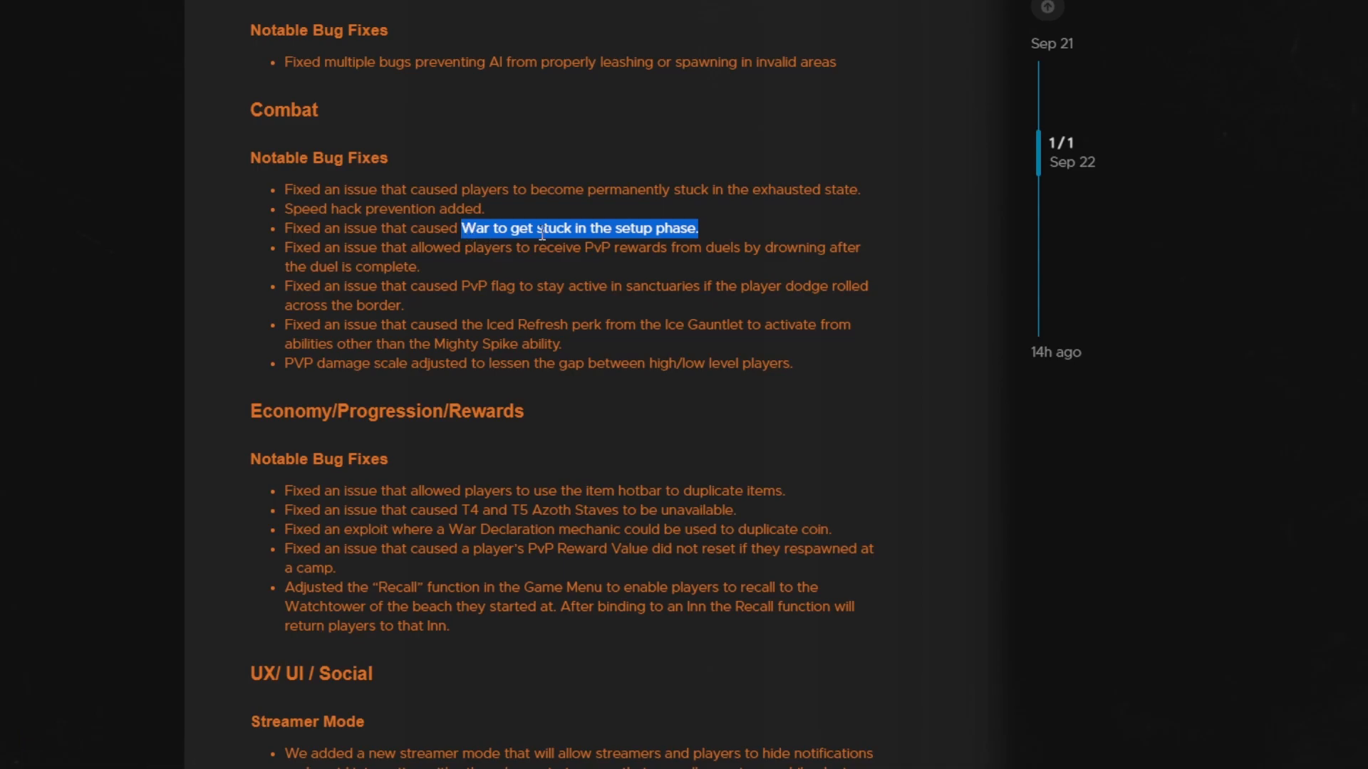
Step: Highlight the sanctuary PvP flag and Iced Refresh perk fixes, then the PvP damage scaling change
scroll(down, 3)
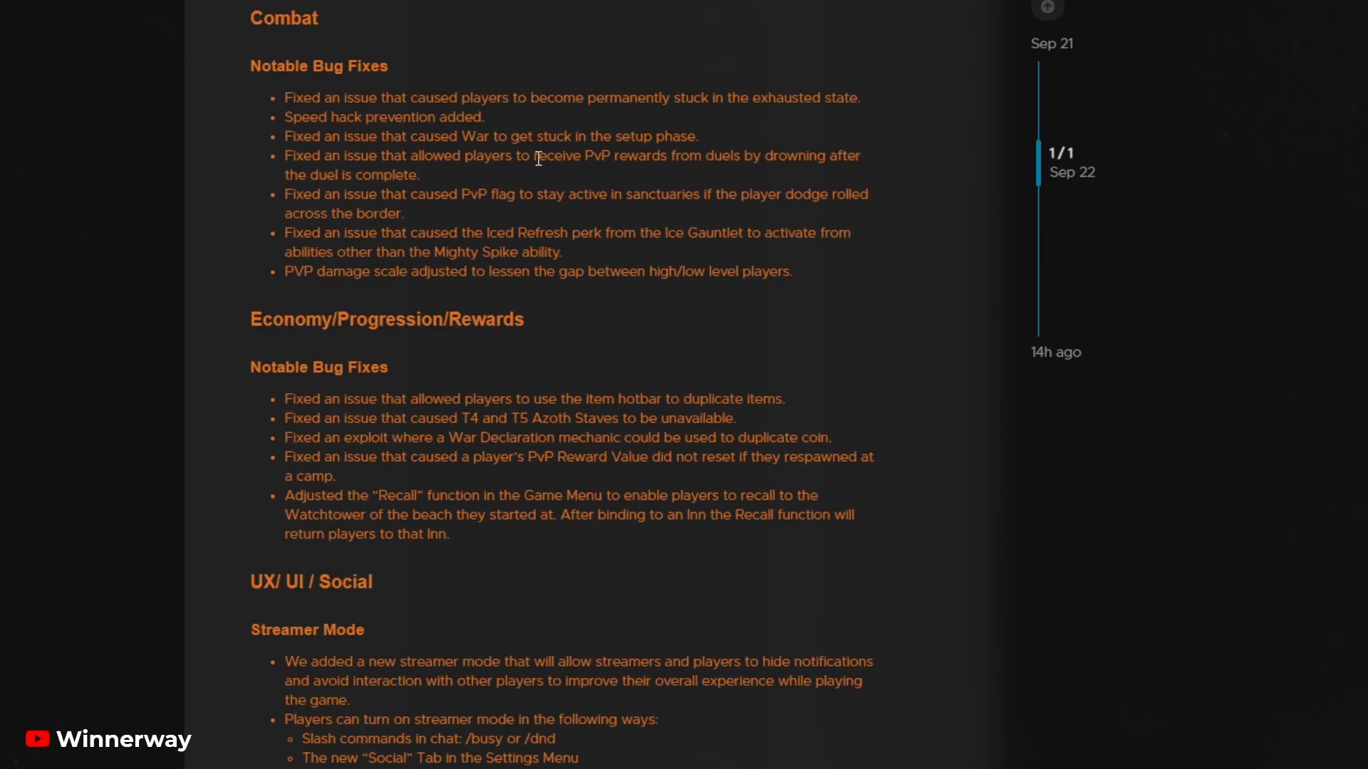
mouse_move(740, 171)
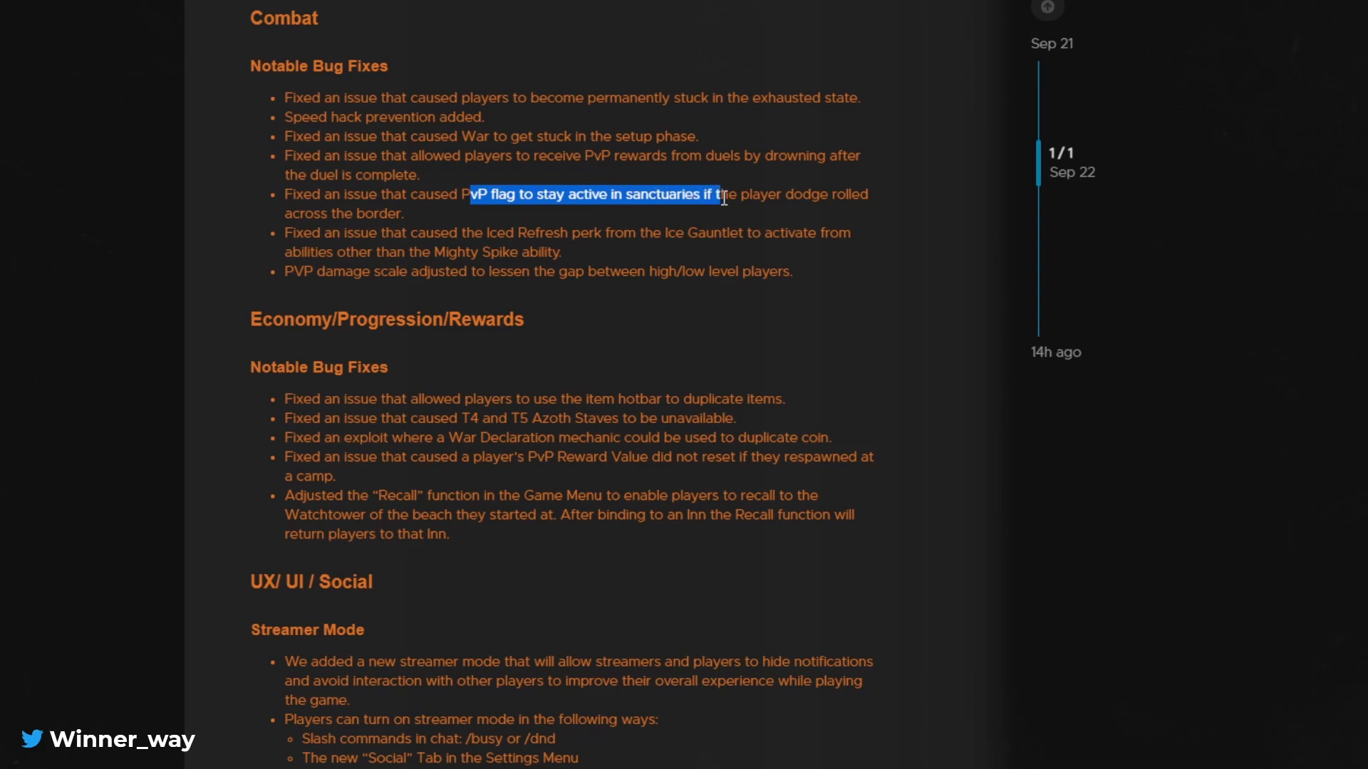
drag(722, 194, 353, 233)
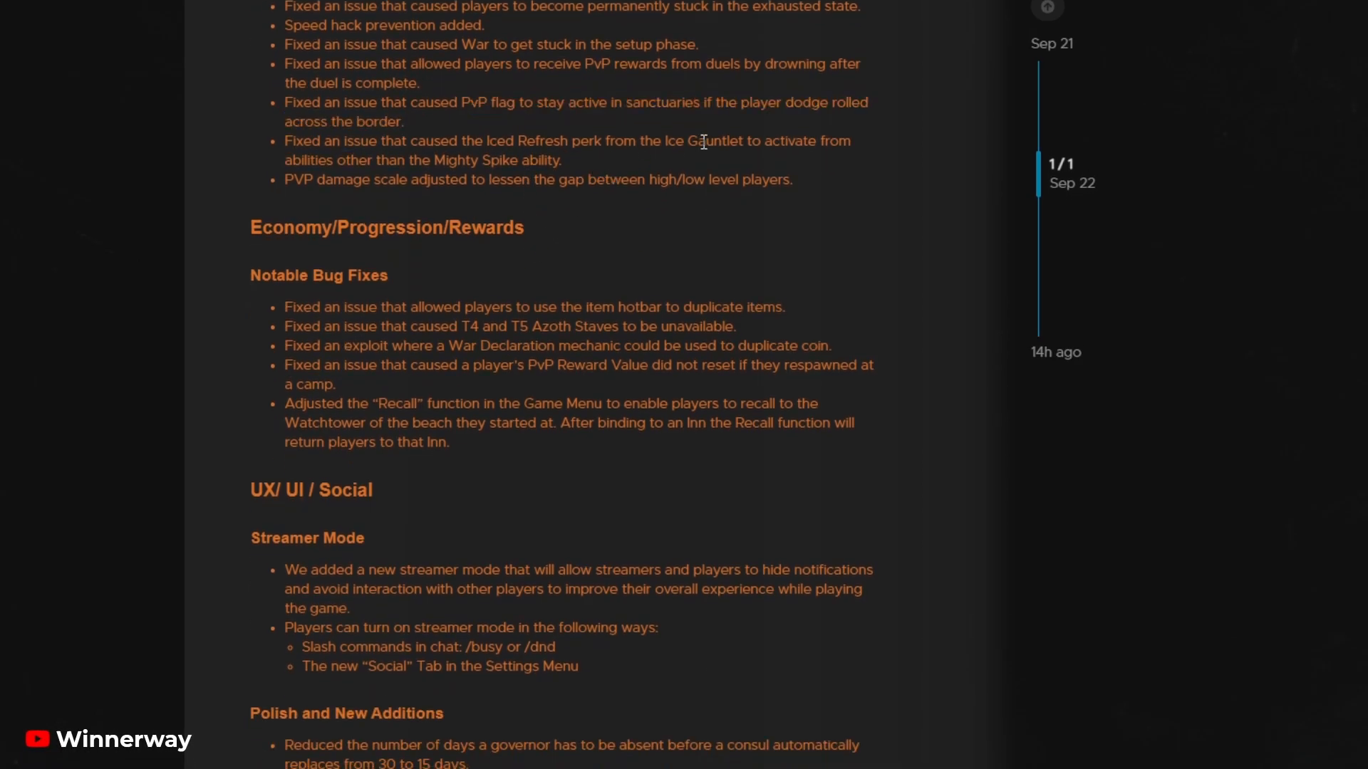
drag(705, 140, 560, 161)
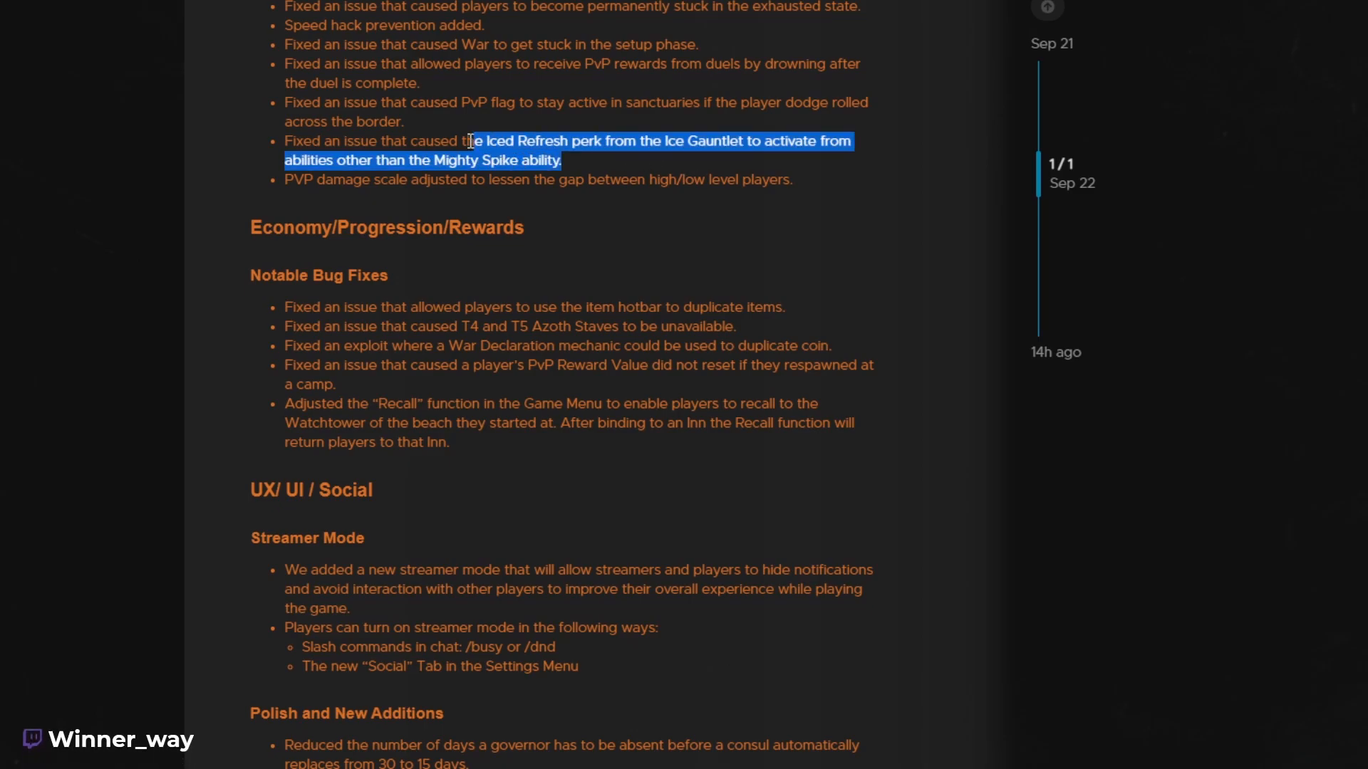
click(654, 243)
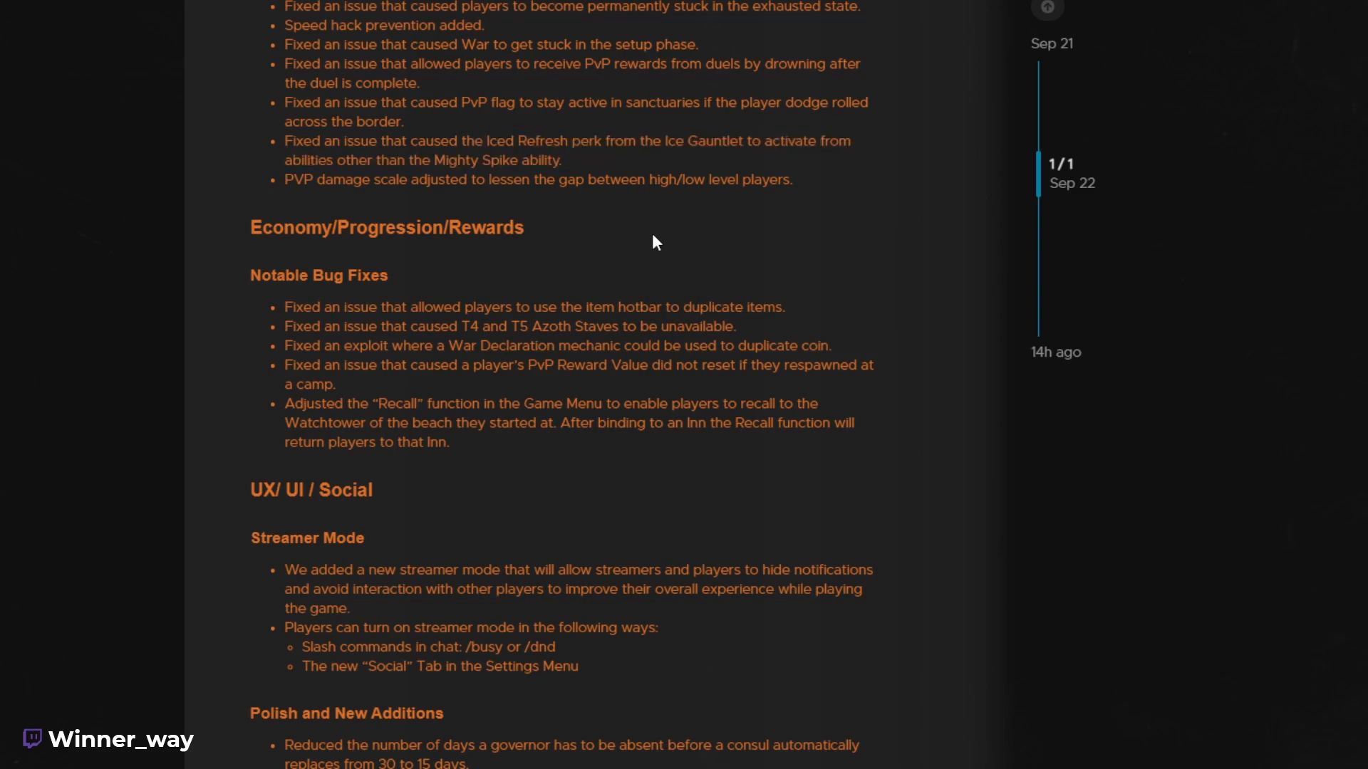
scroll(down, 3)
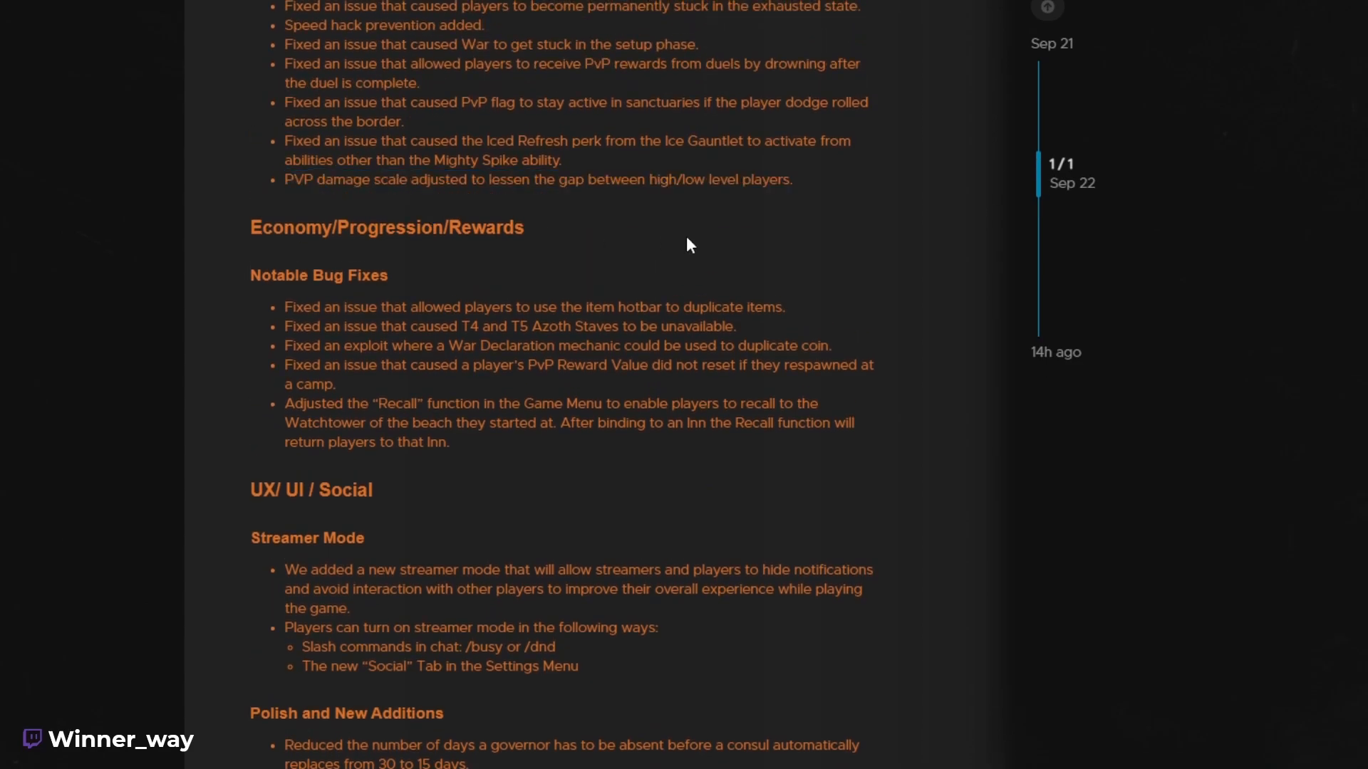
mouse_move(805, 188)
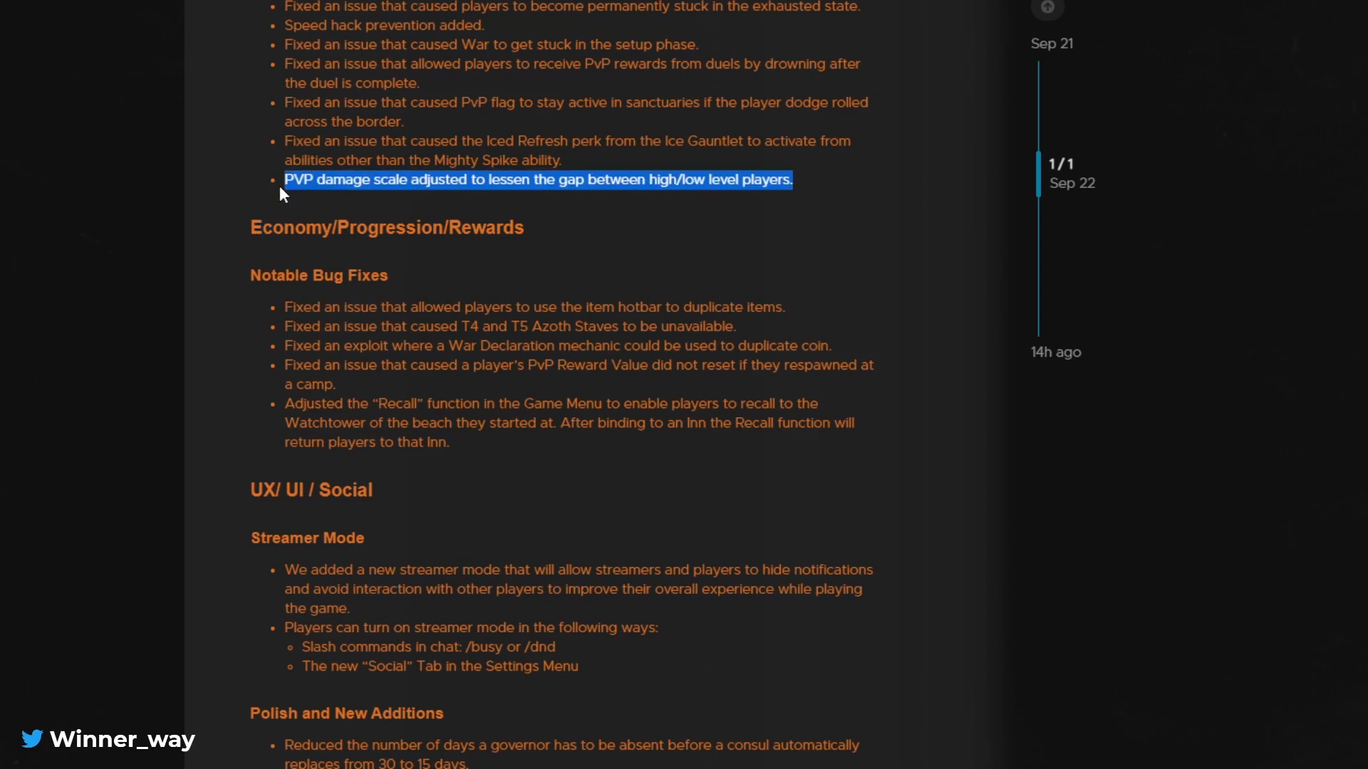
click(829, 194)
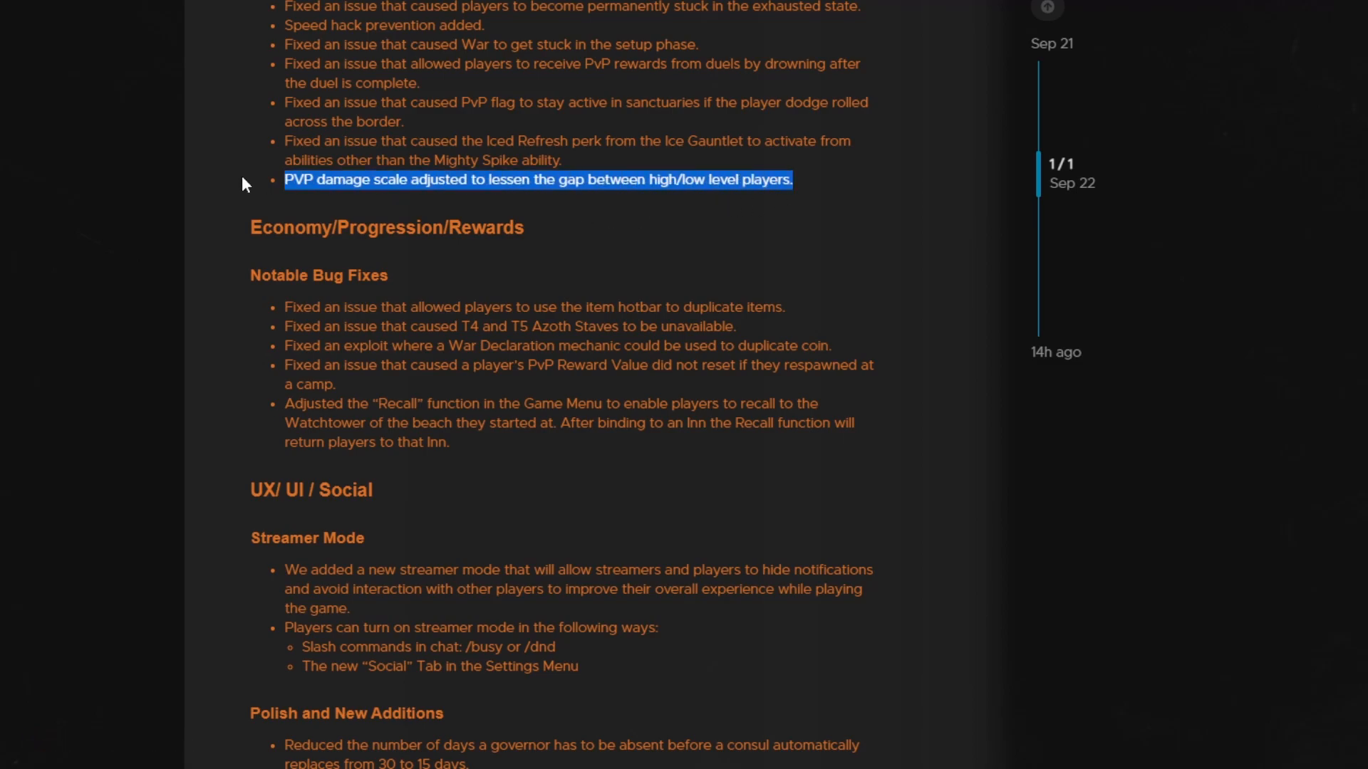
Step: Read through the Economy, Streamer Mode and Polish sections to the end of the post
scroll(down, 3)
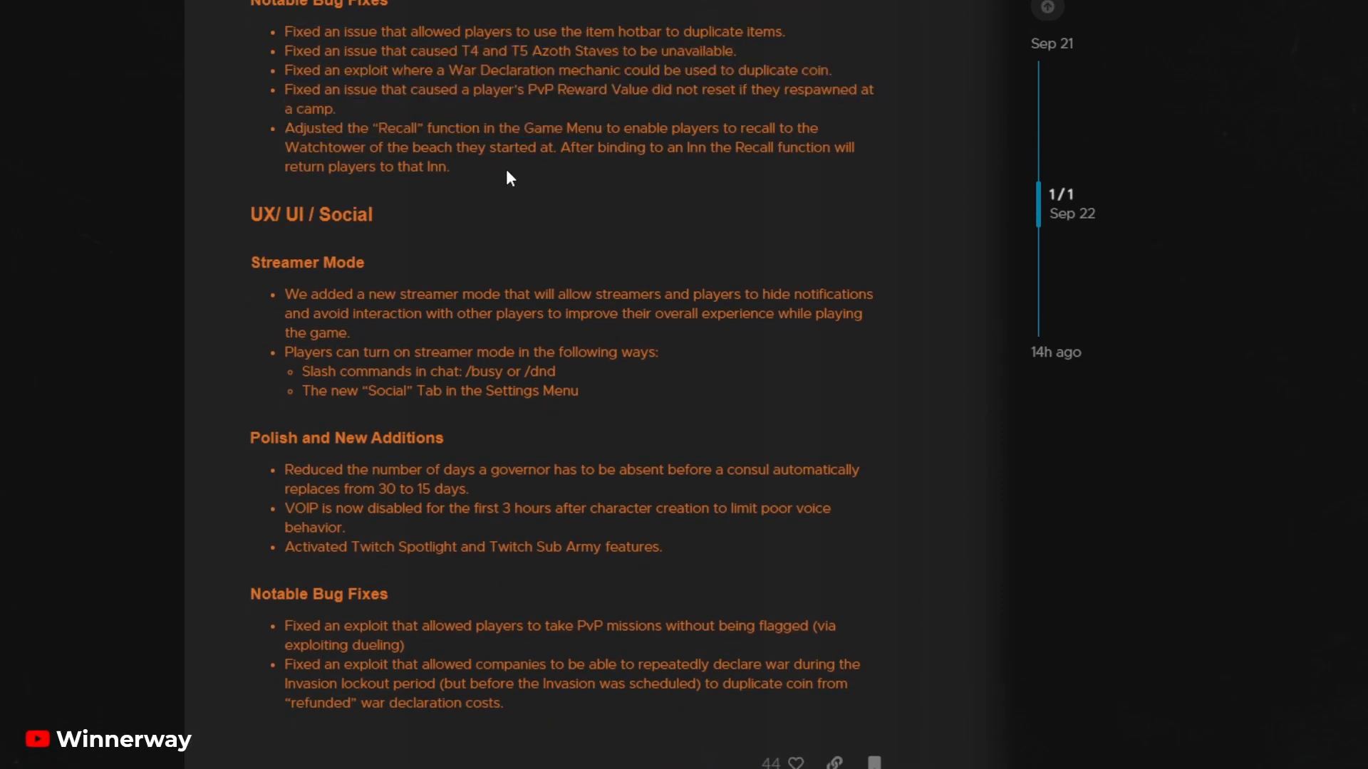
drag(284, 128, 450, 167)
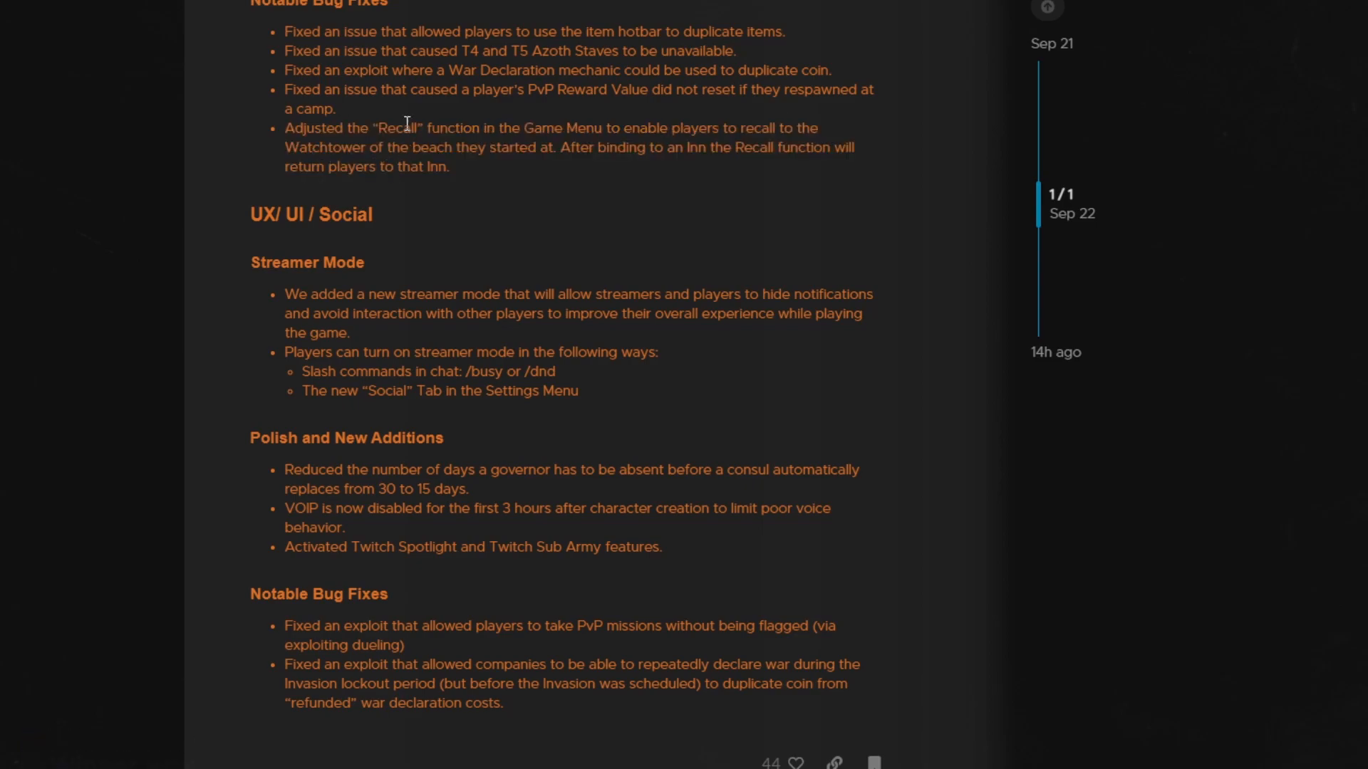
scroll(down, 3)
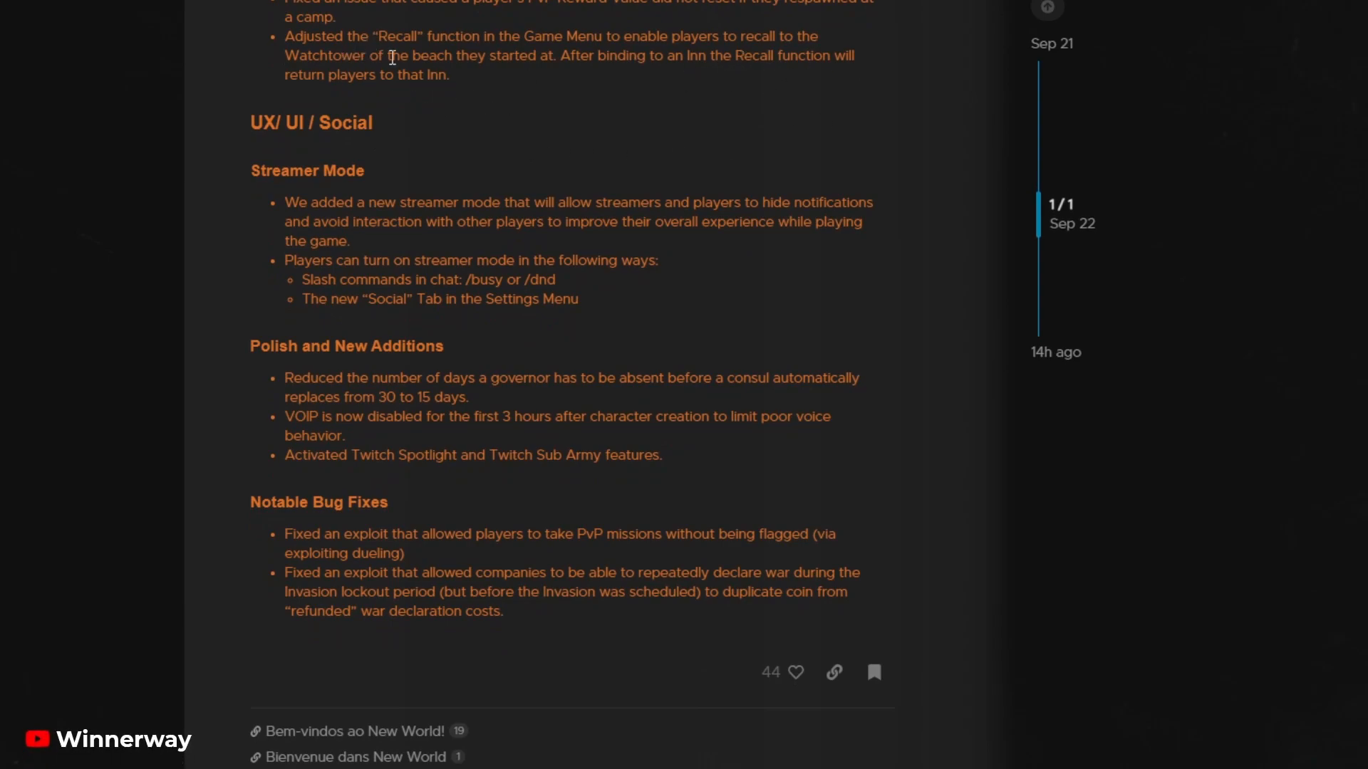
scroll(down, 3)
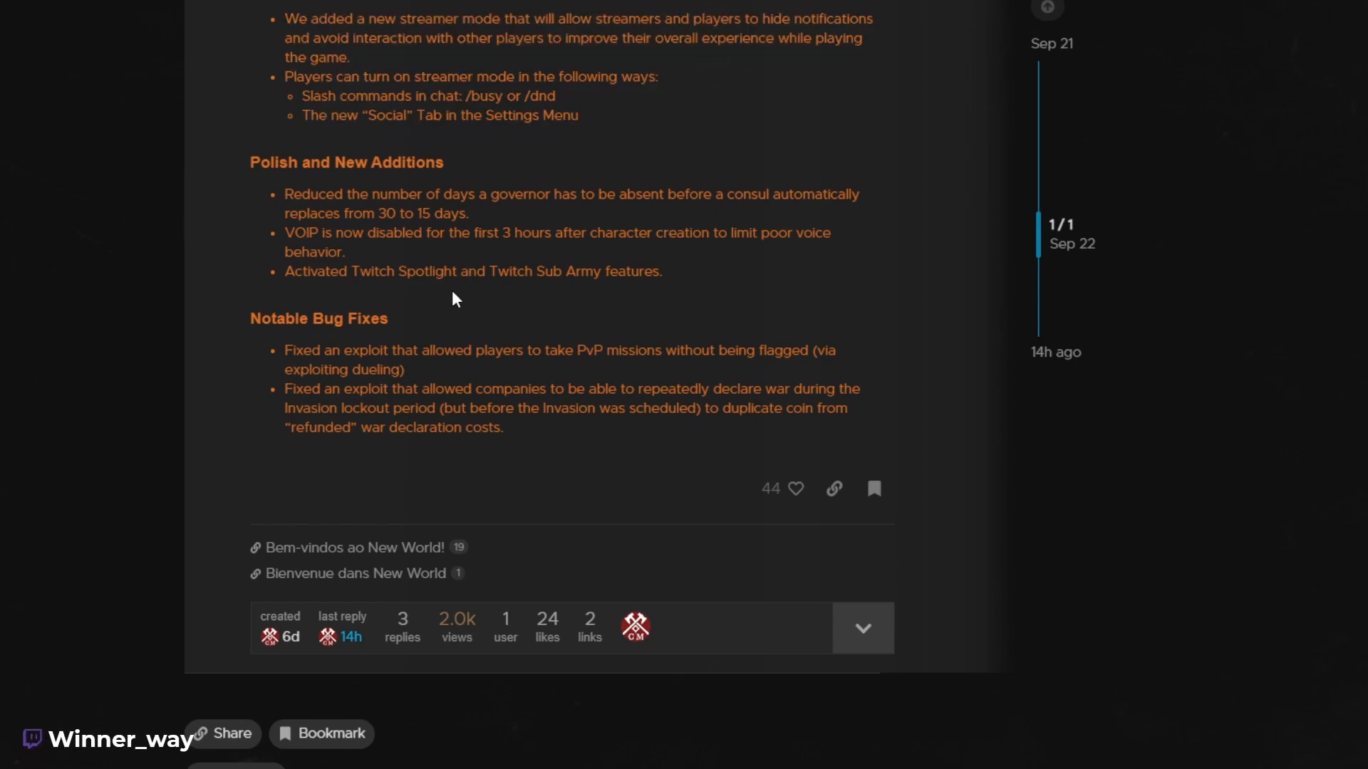
Step: Highlight the VOIP restriction line and the PvP missions exploit fix in the final bug fixes
double_click(426, 214)
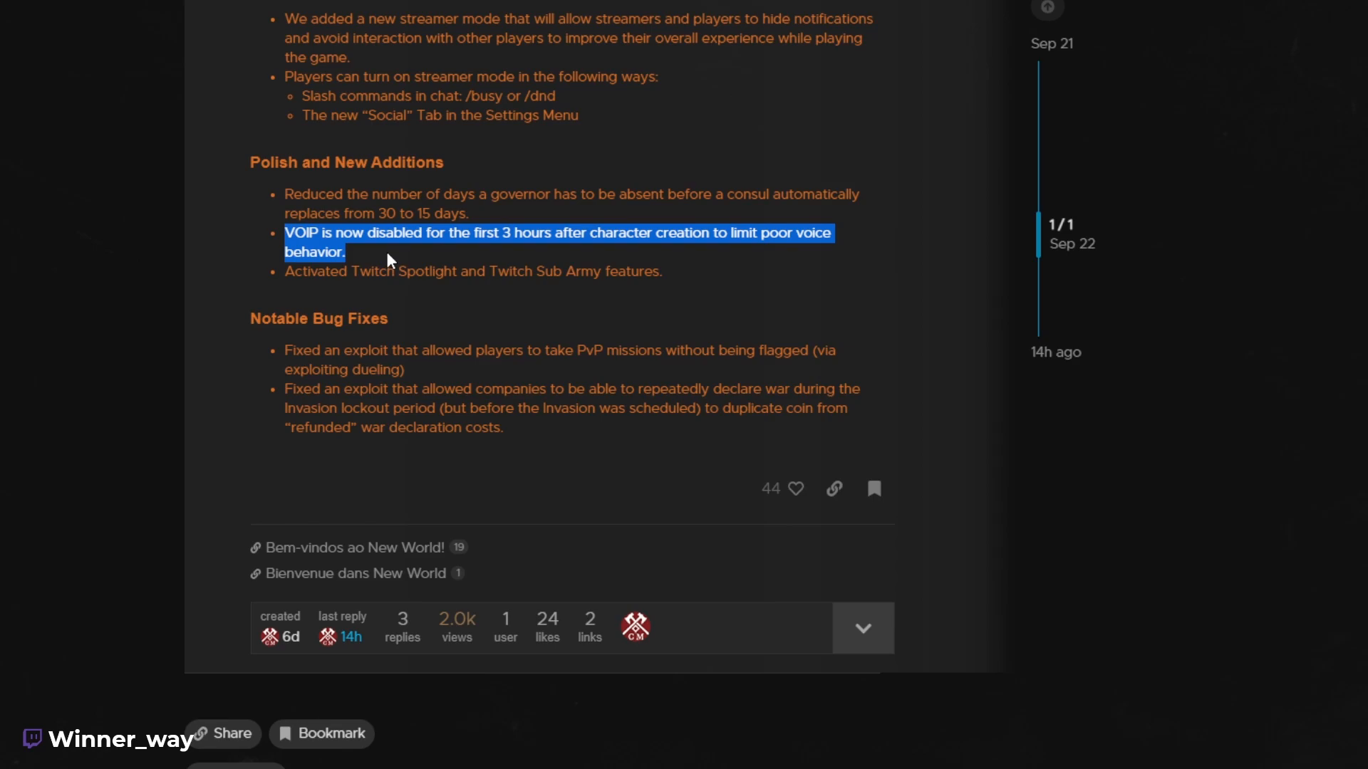
click(624, 443)
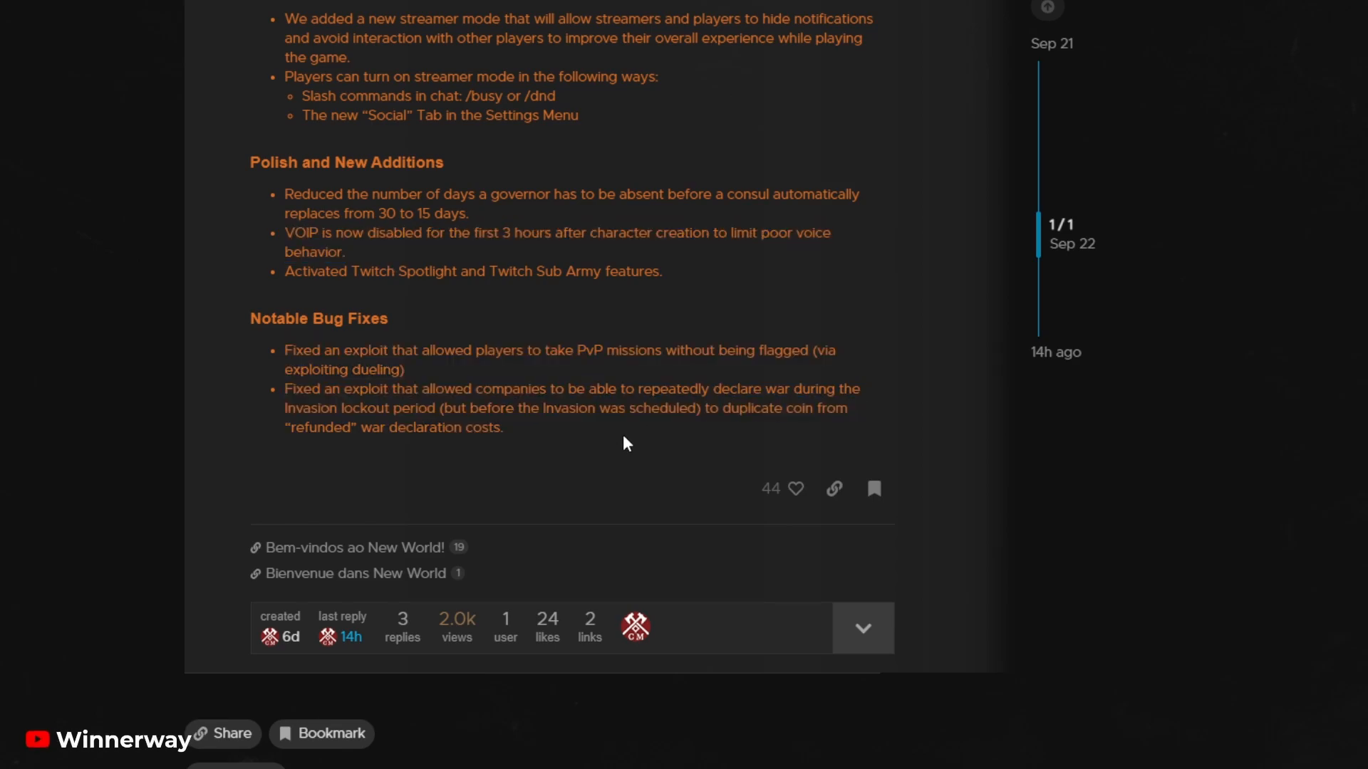
click(795, 488)
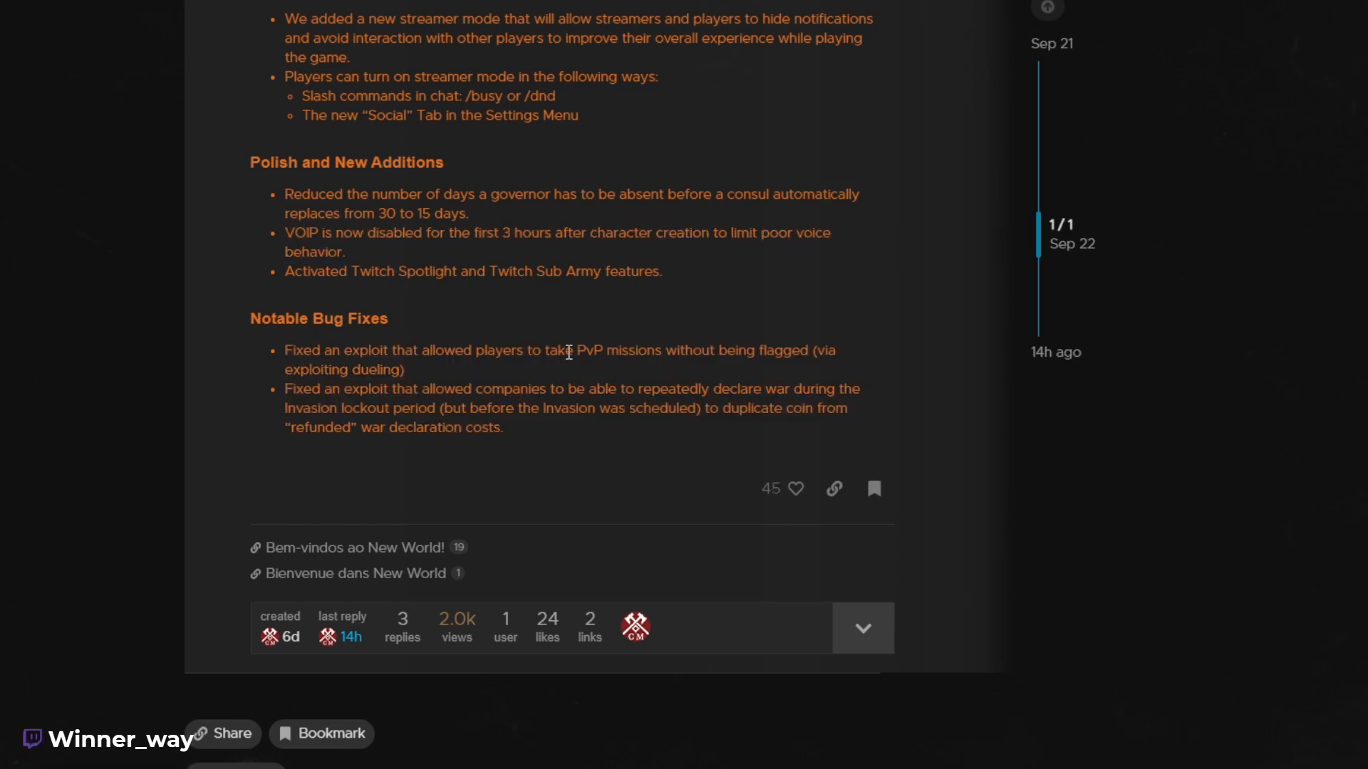
drag(568, 350, 711, 351)
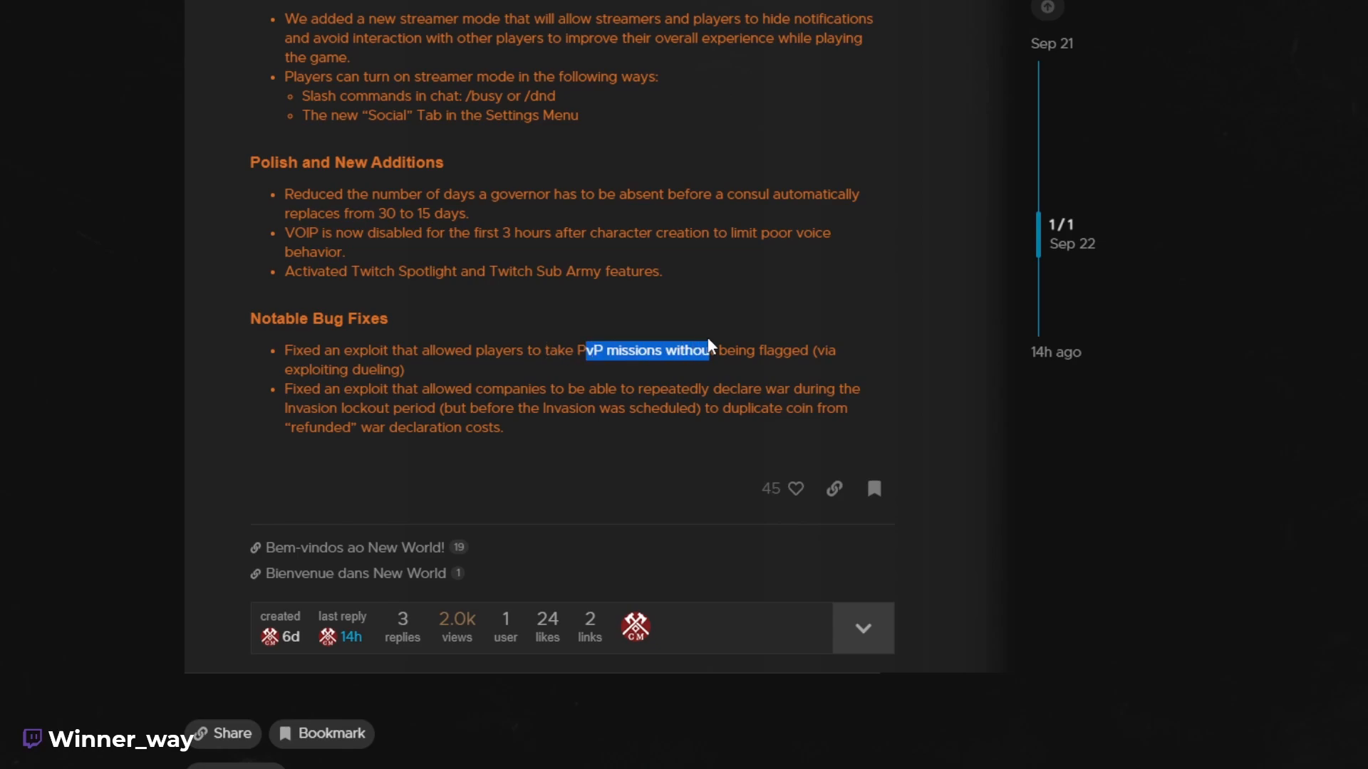
click(400, 426)
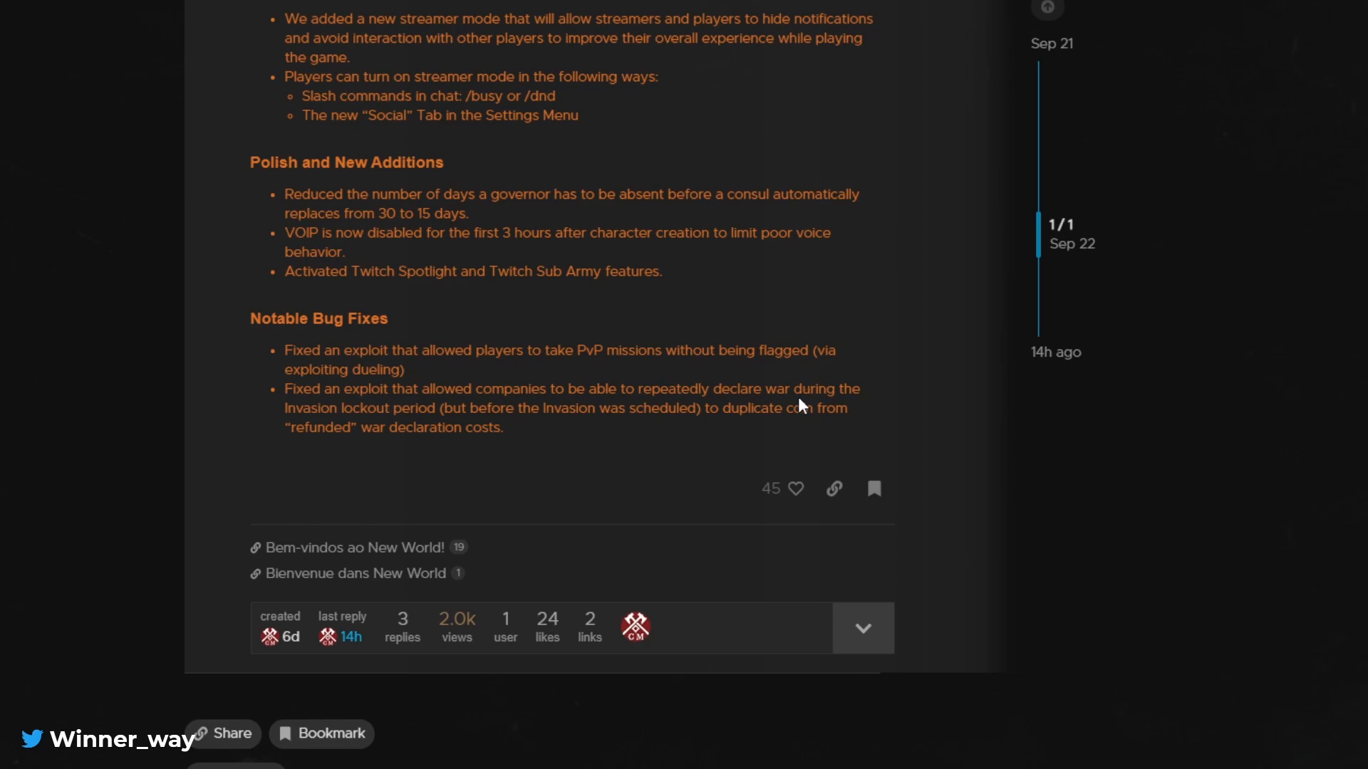
mouse_move(859, 420)
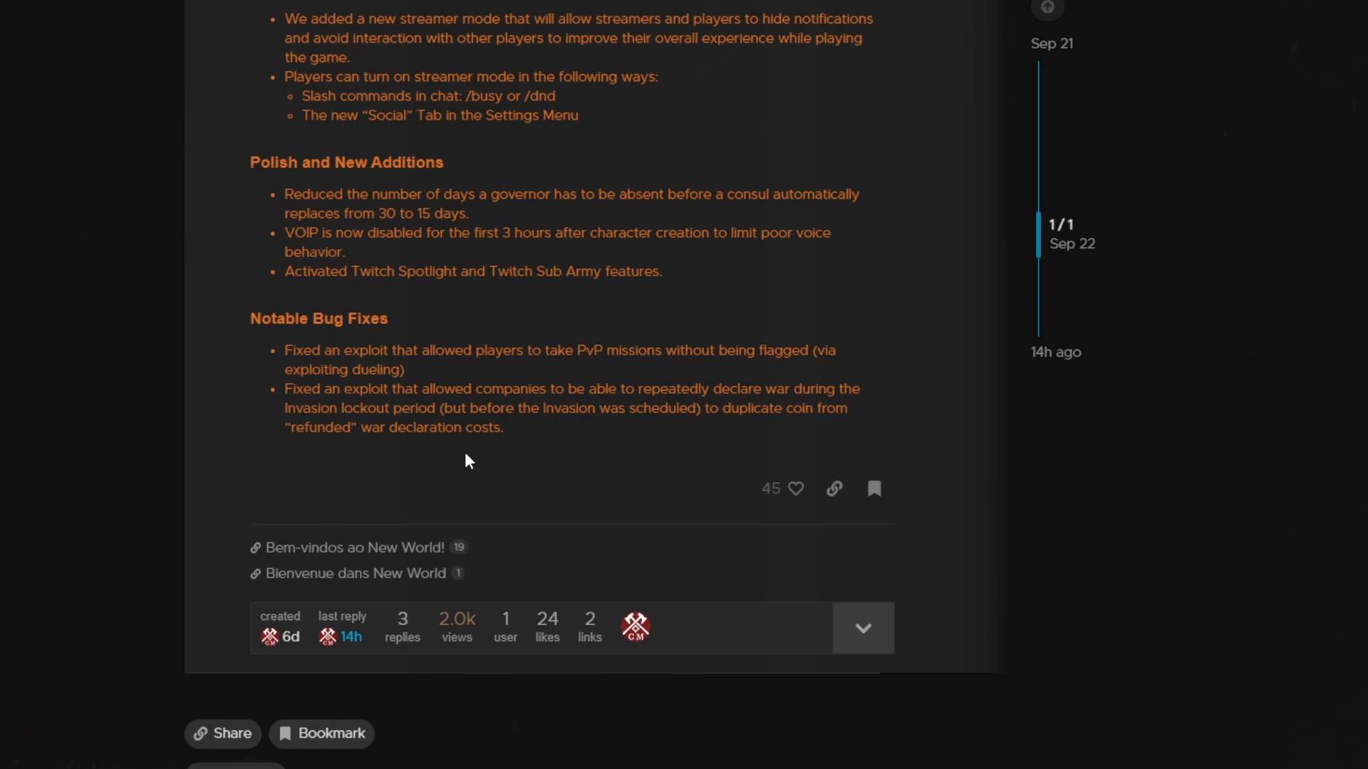
Step: Highlight the refunded war declaration exploit fix and scroll back toward the post's top
drag(285, 427, 504, 427)
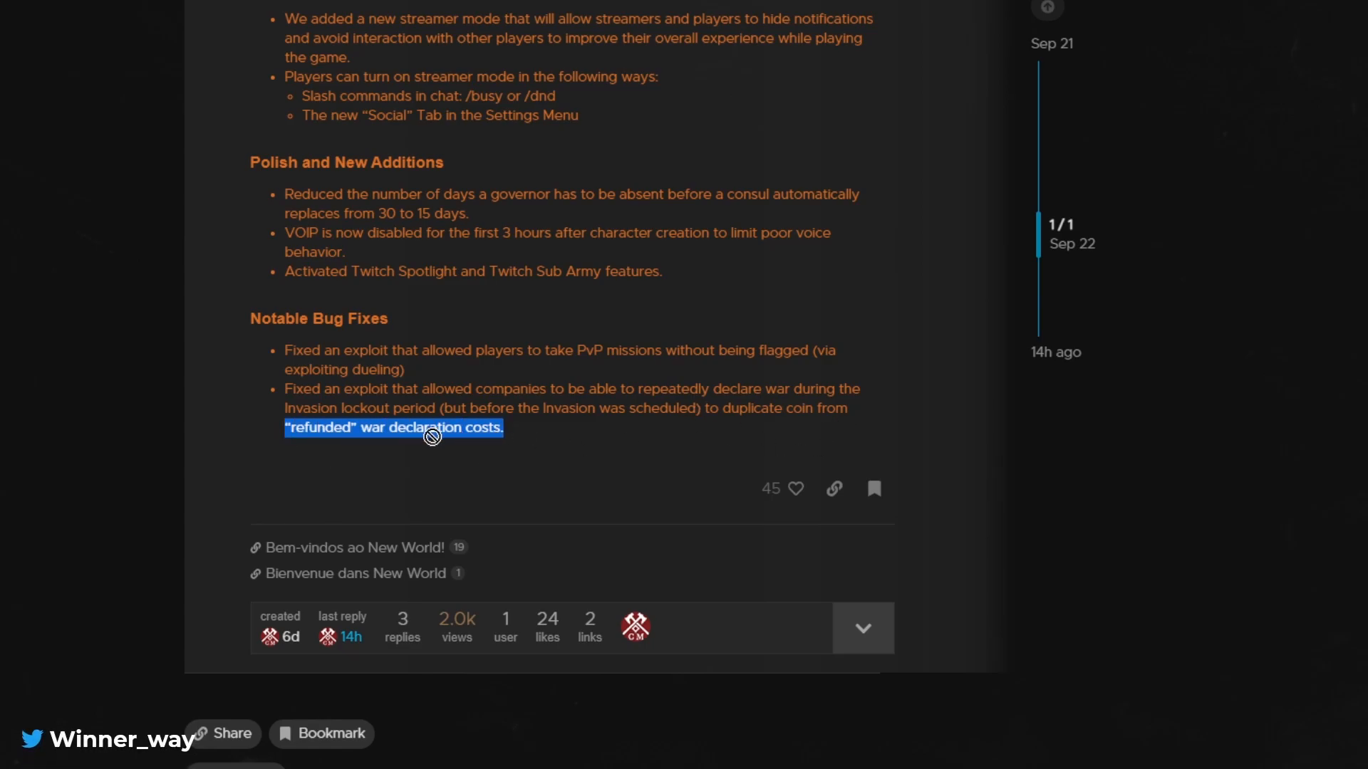
scroll(down, 3)
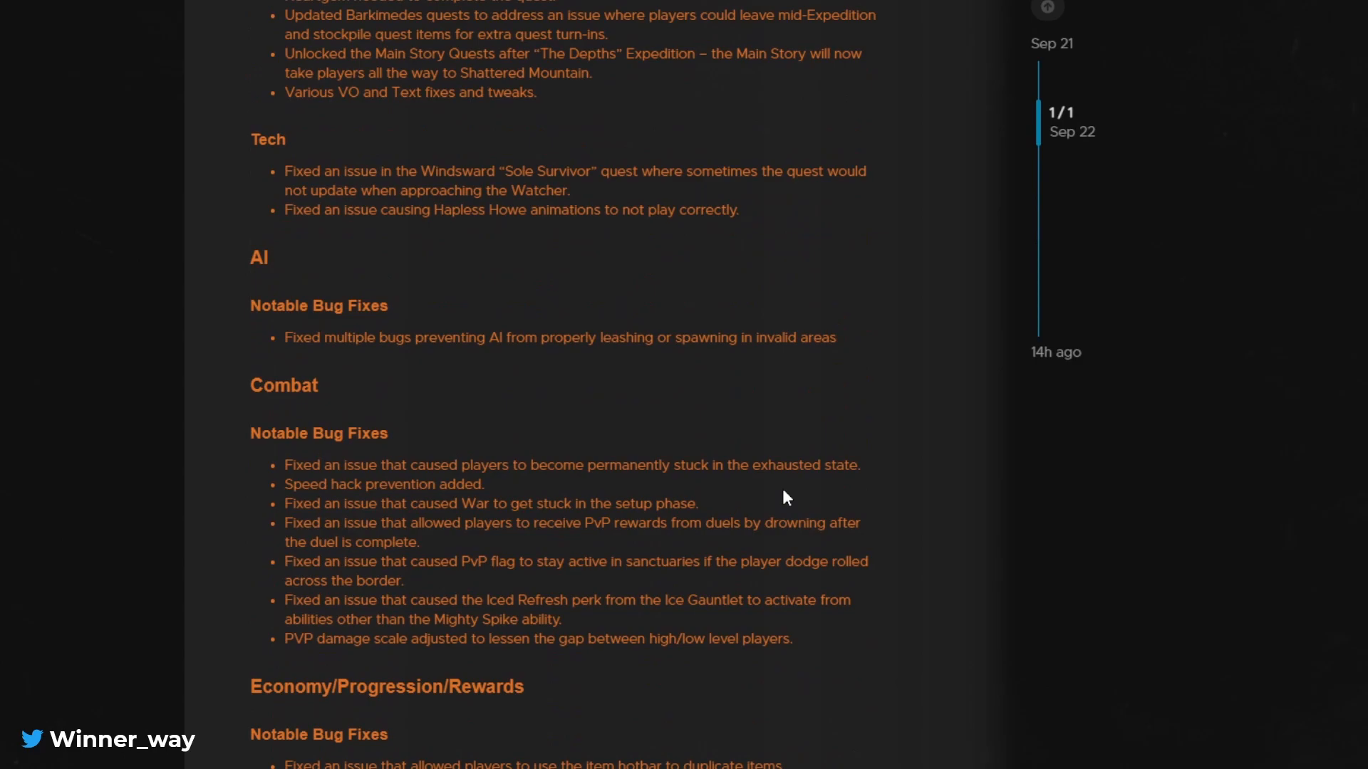
scroll(up, 3)
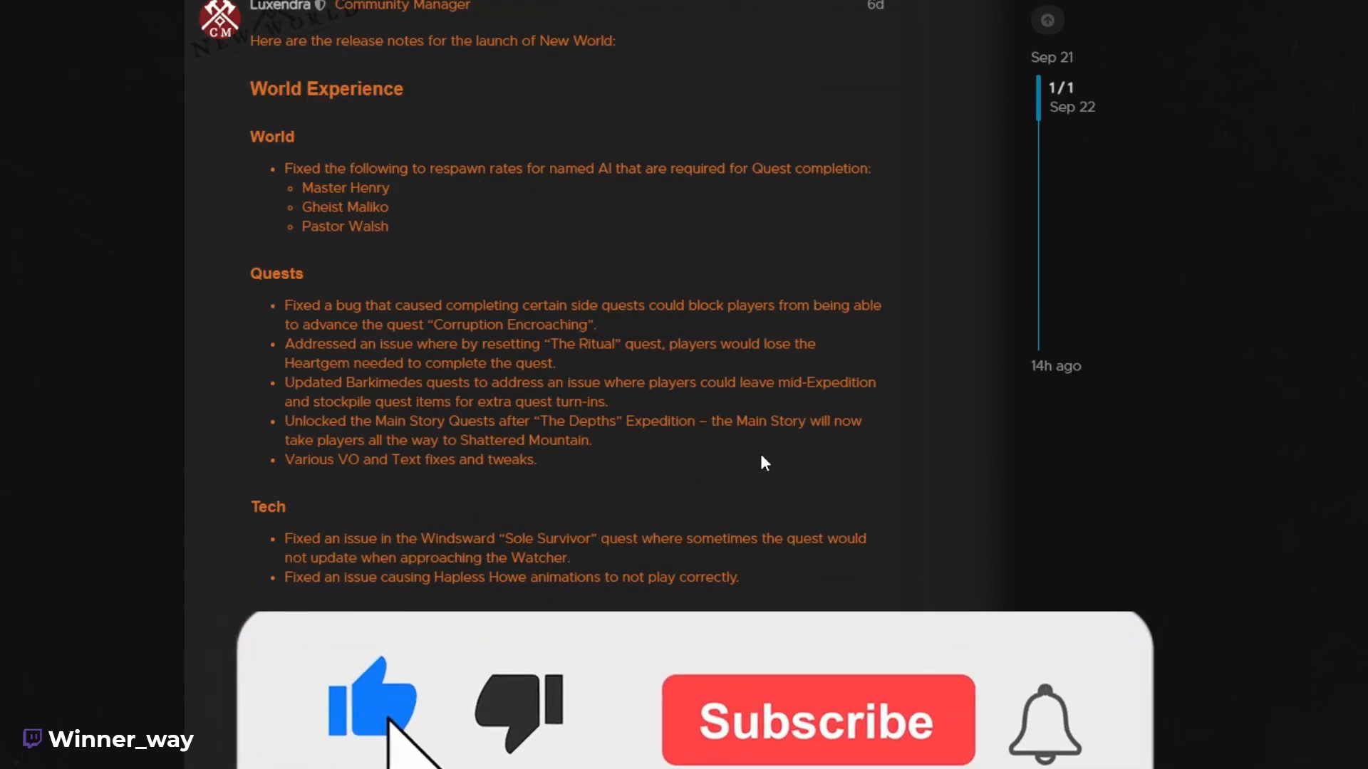
scroll(down, 3)
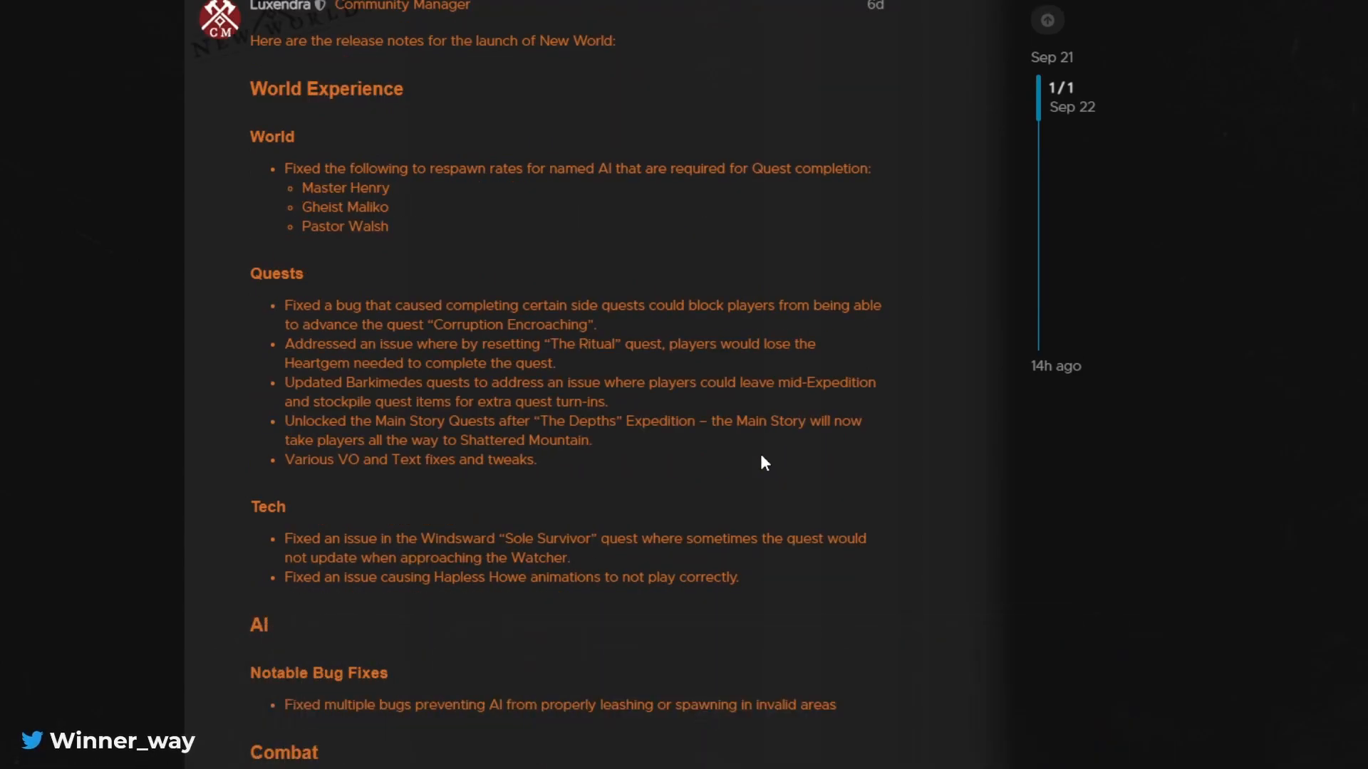